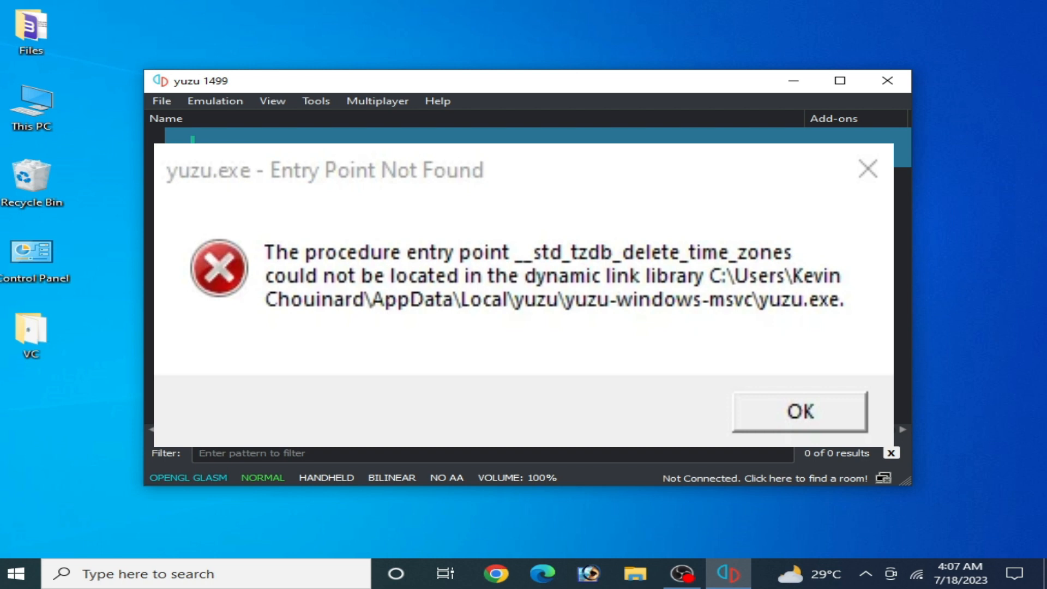
Dismiss the 'yuzu.exe - Entry Point Not Found' error dialog with OK
click(799, 411)
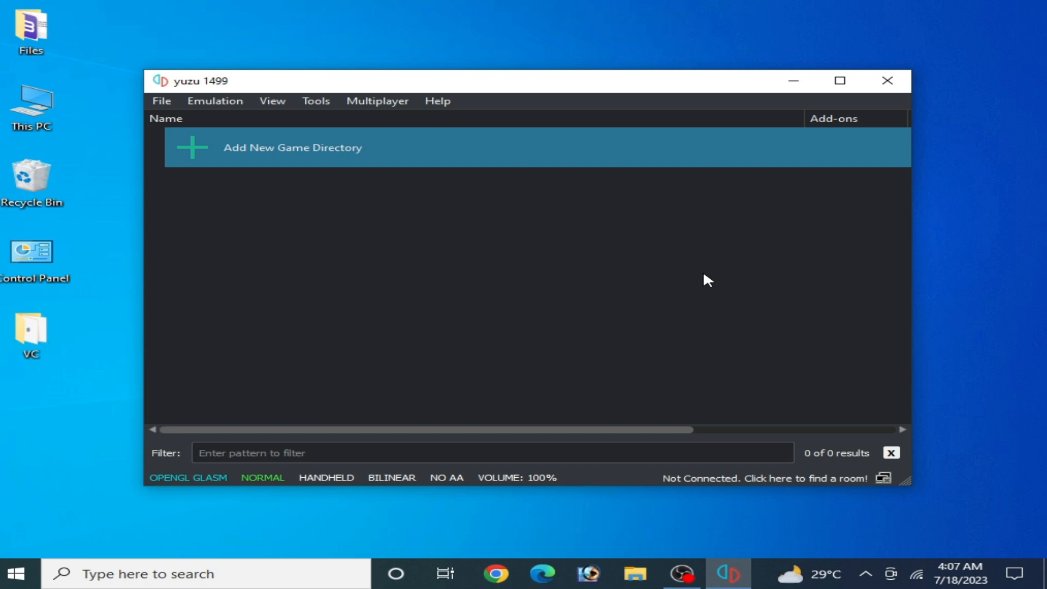
mouse_move(692, 285)
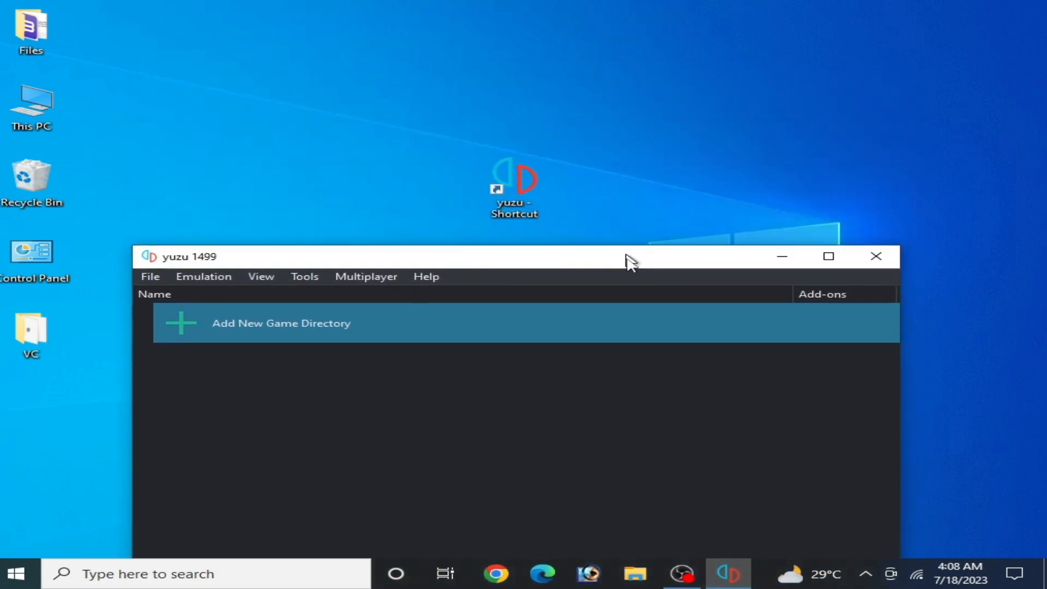
Move the yuzu window back up and close the emulator
drag(631, 256, 633, 365)
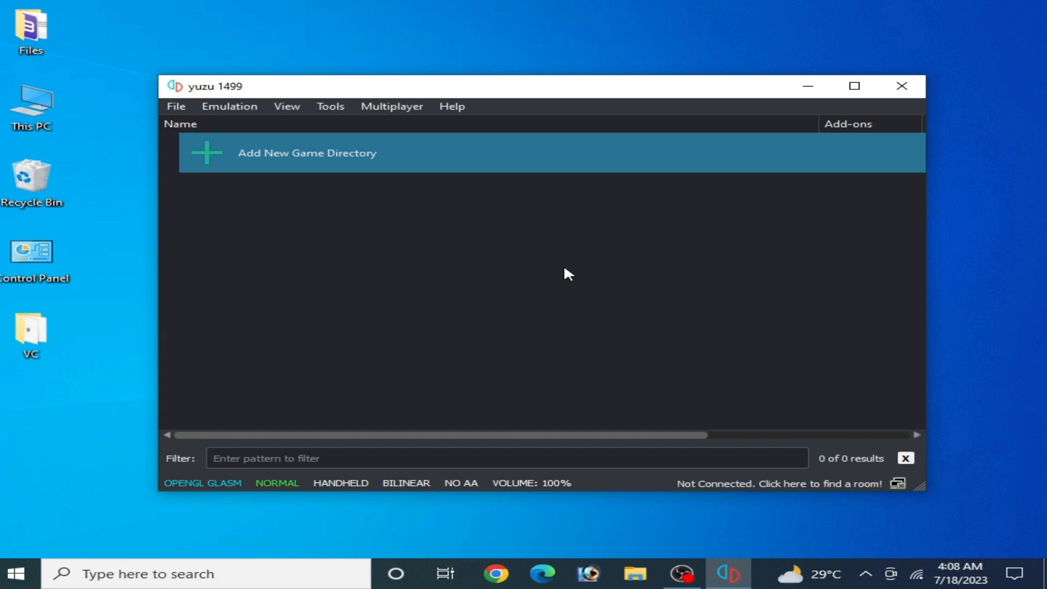
mouse_move(809, 168)
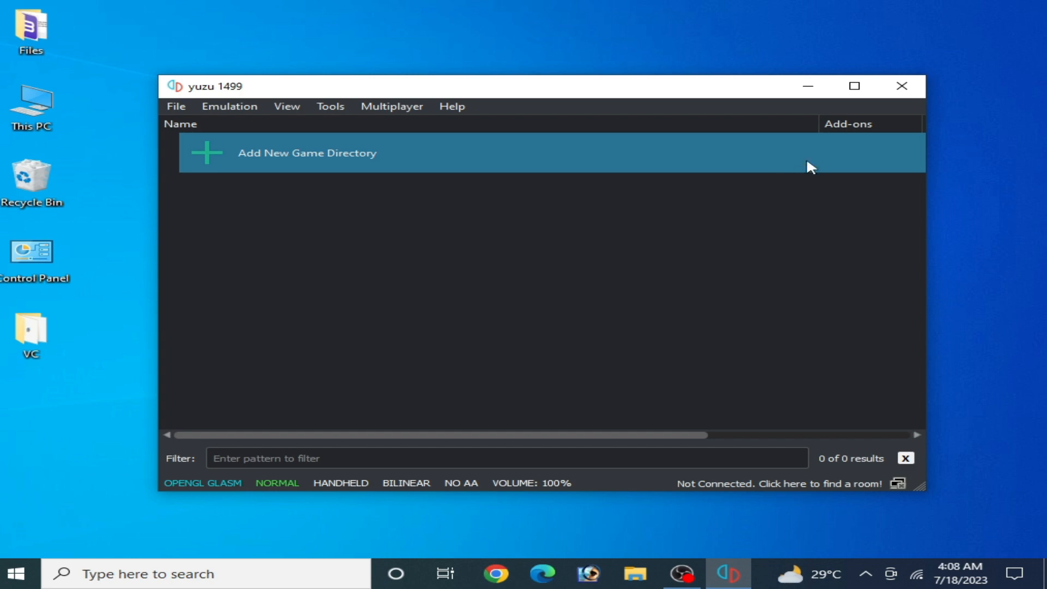
click(901, 85)
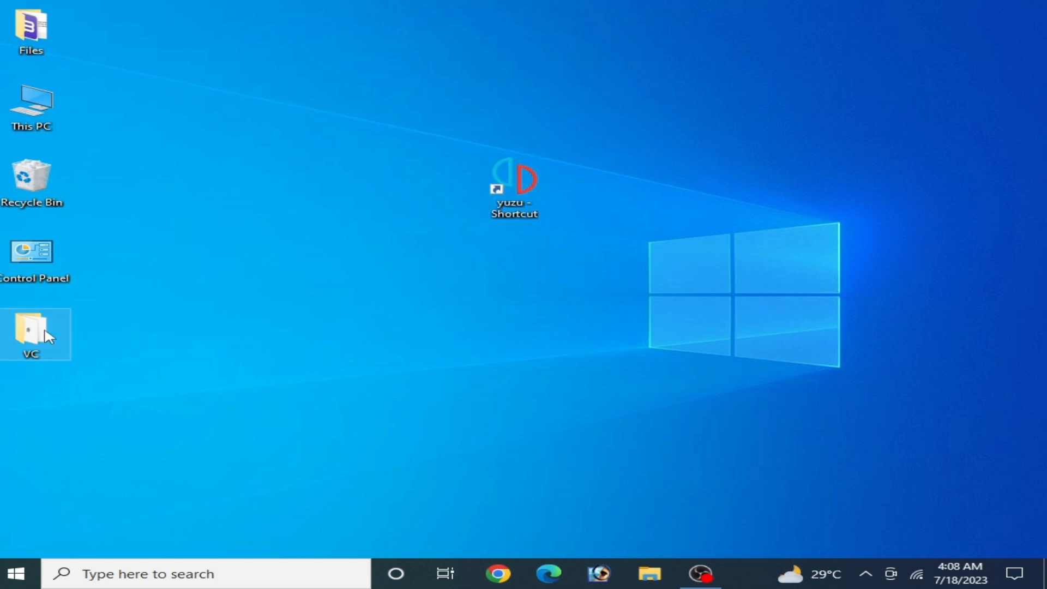
Open the VC folder and run VC_redist.x64 as administrator
double_click(30, 326)
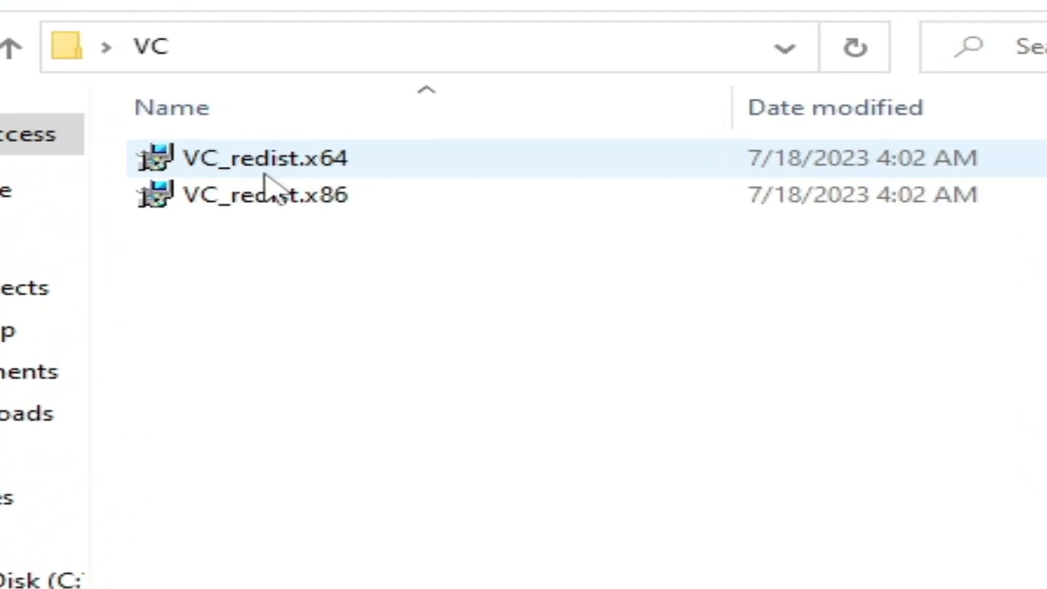
click(267, 202)
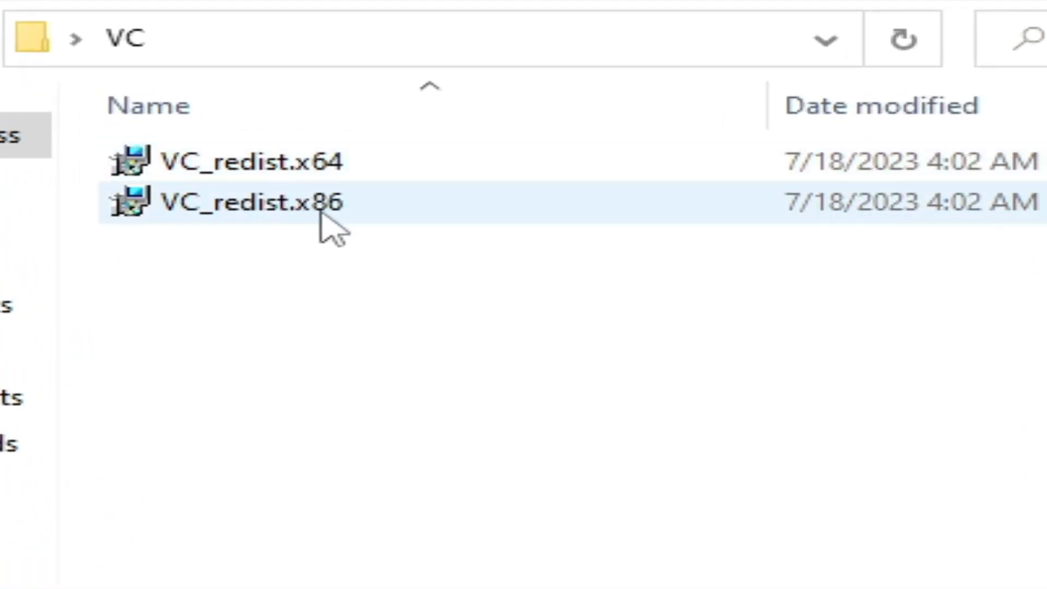
click(461, 327)
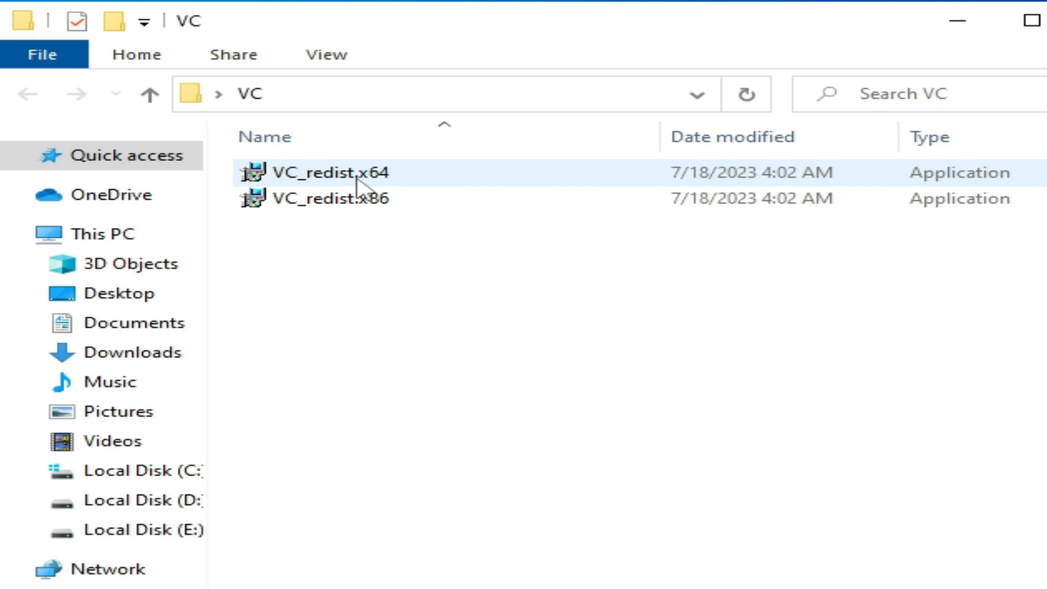
right_click(330, 173)
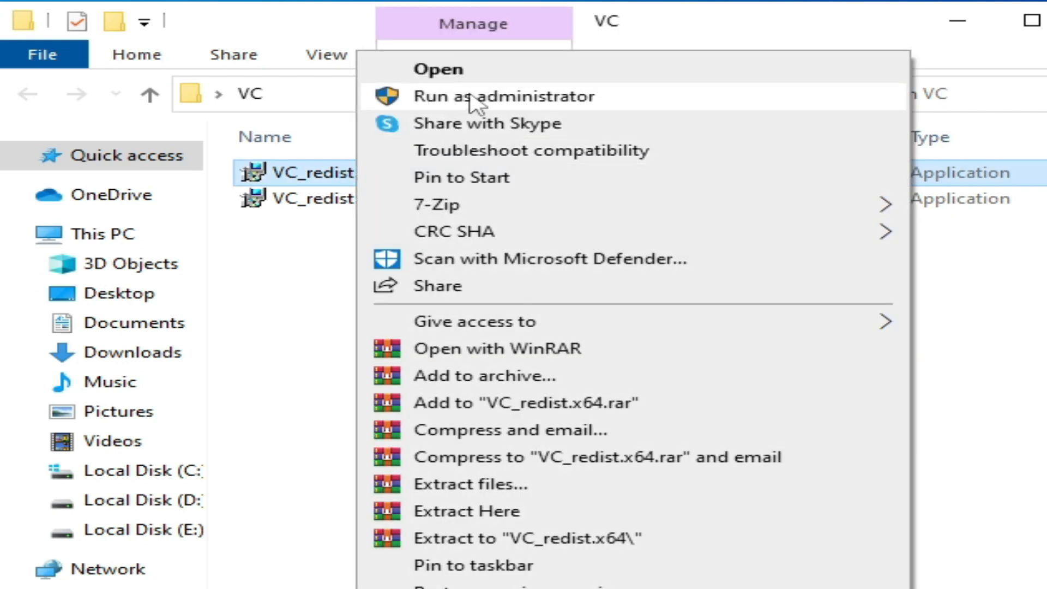
click(502, 96)
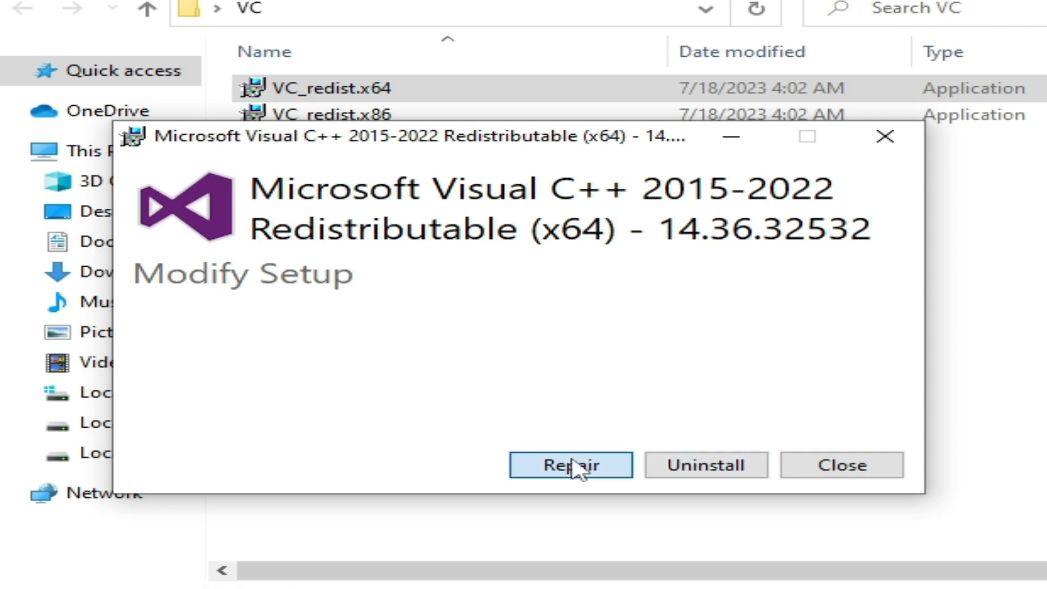
Repair the x64 Visual C++ 2015-2022 Redistributable, then close setup without restarting
click(569, 465)
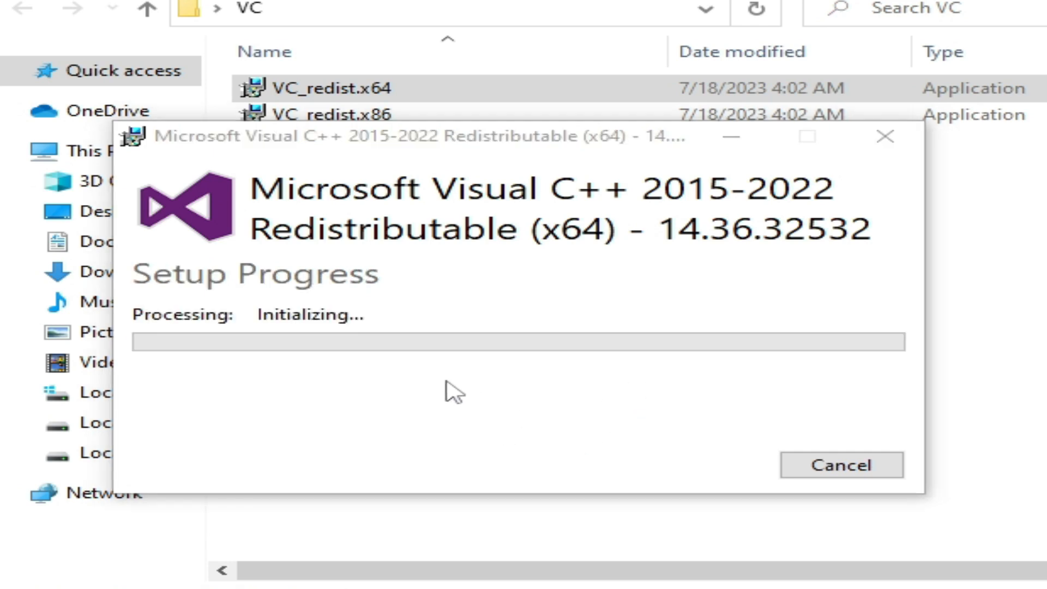
mouse_move(604, 490)
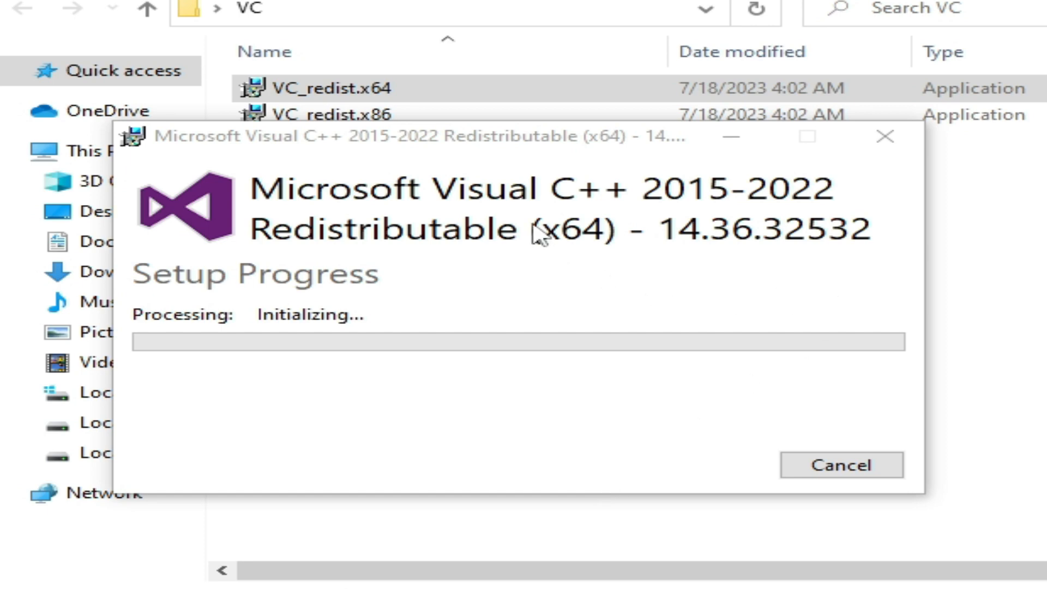
mouse_move(845, 241)
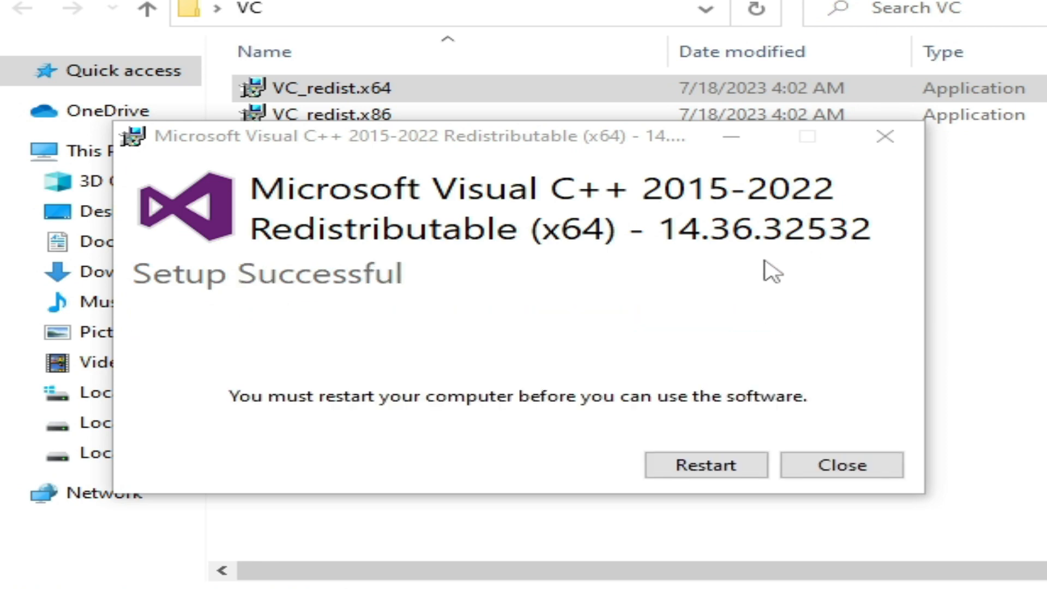
mouse_move(342, 325)
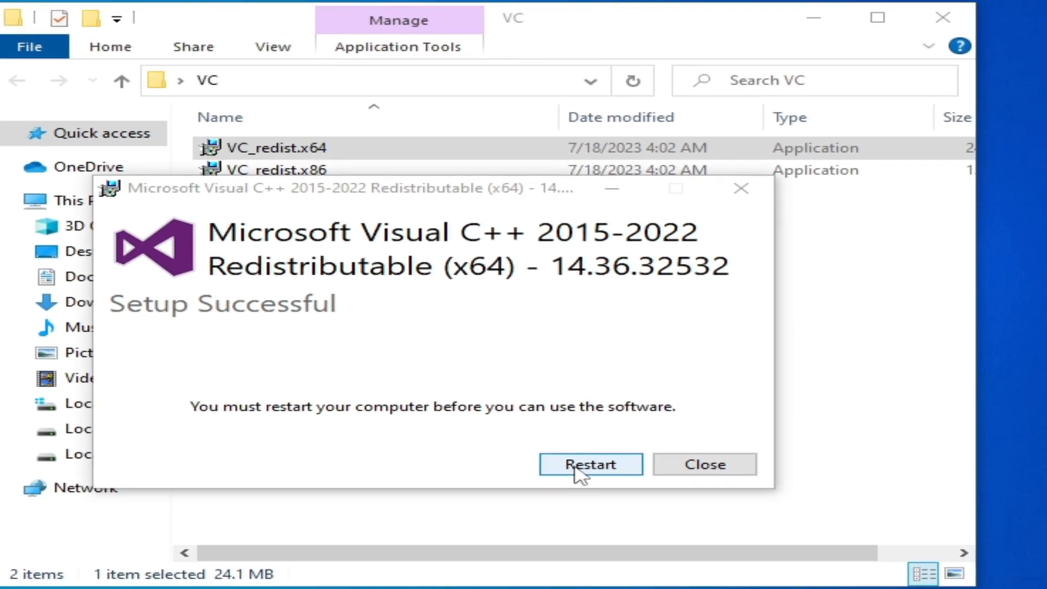
click(703, 464)
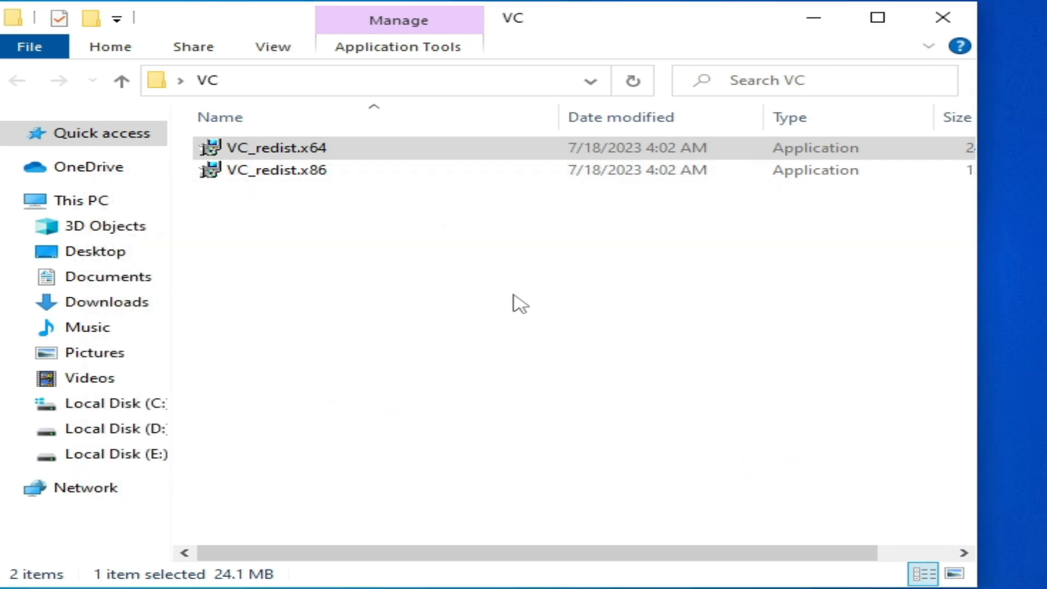
mouse_move(276, 170)
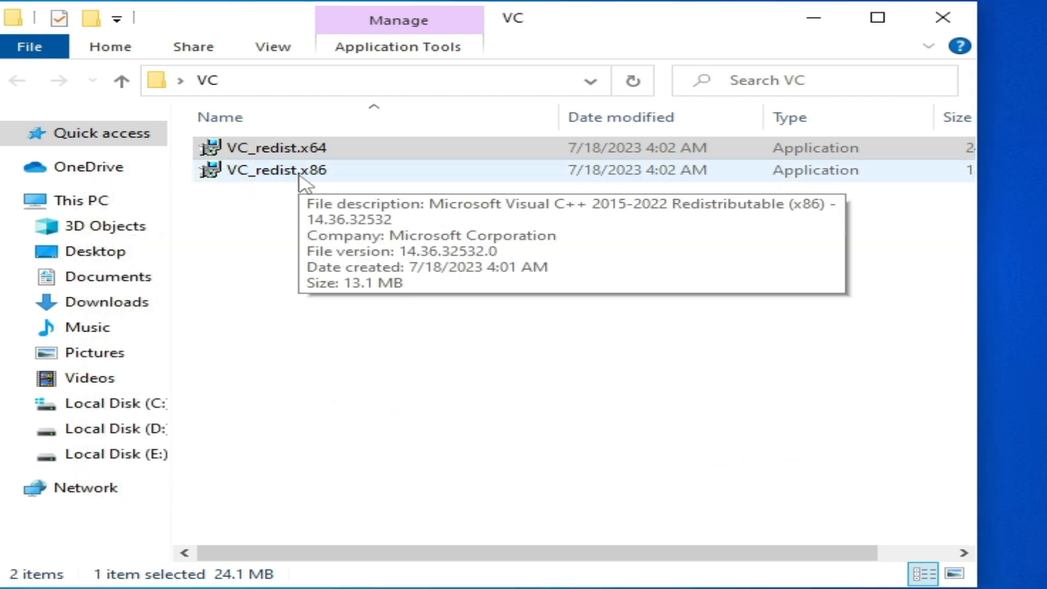
Install the x86 Visual C++ 2015-2022 Redistributable and close the finished setup
right_click(276, 170)
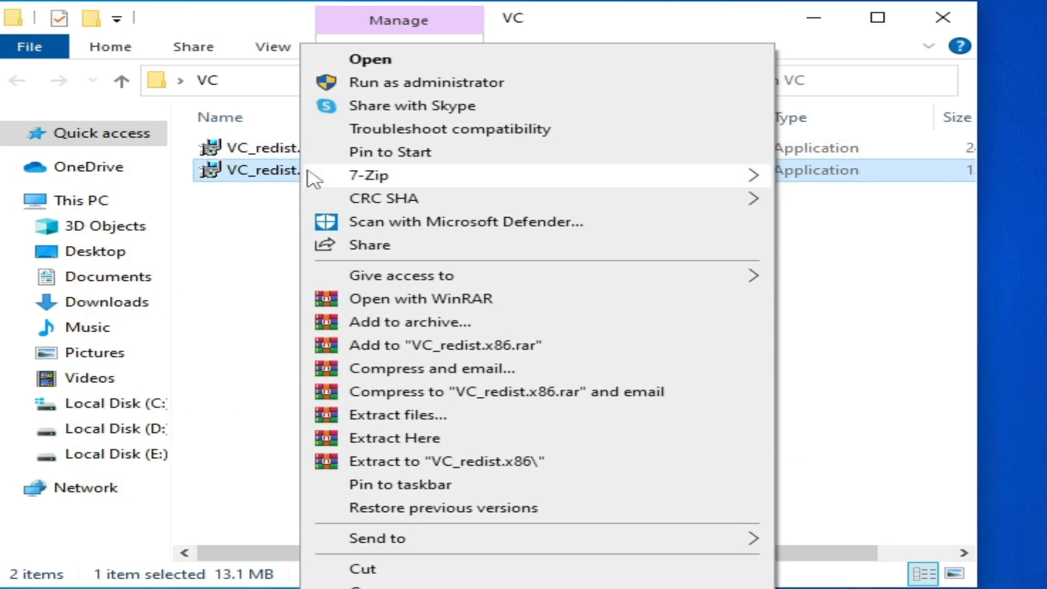
mouse_move(413, 82)
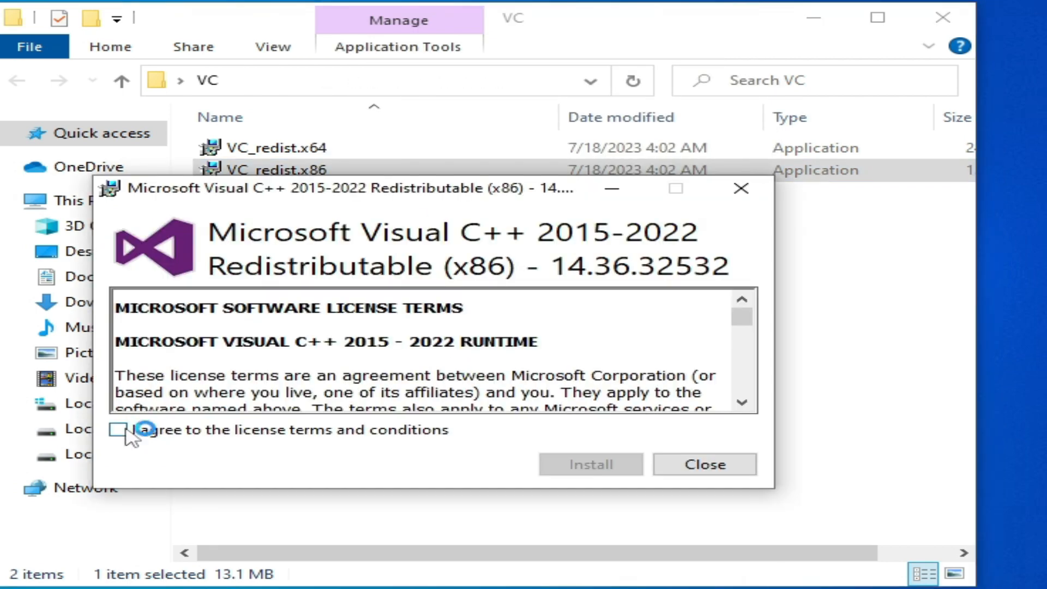
click(590, 464)
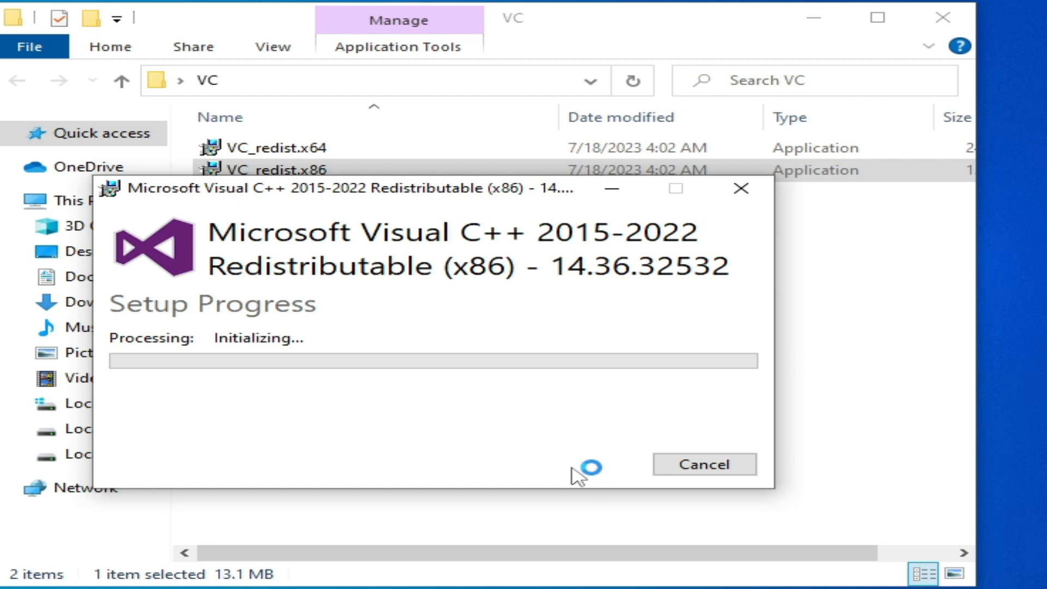
mouse_move(512, 386)
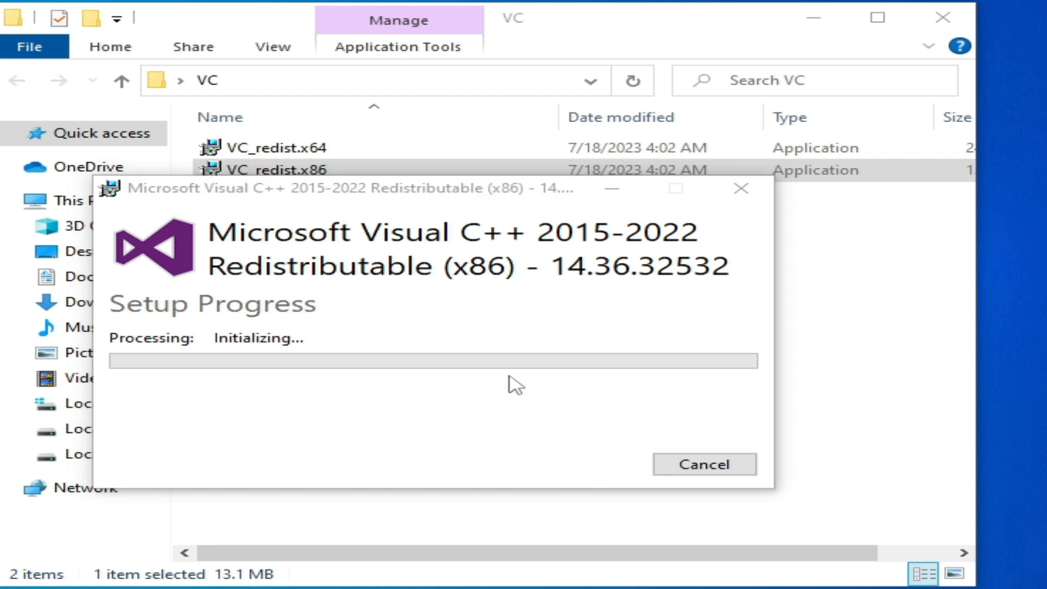
mouse_move(491, 280)
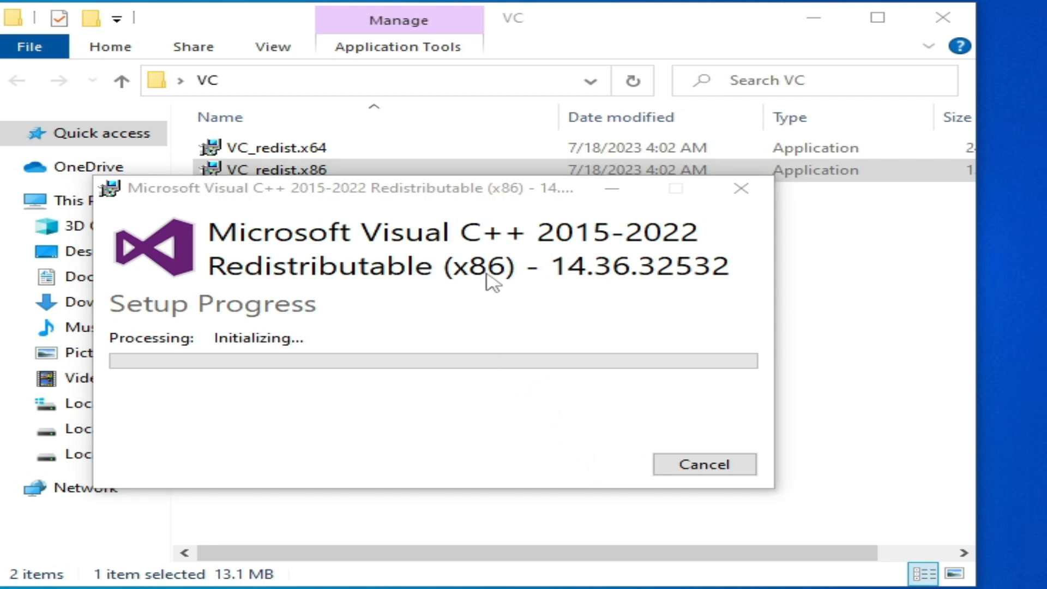
mouse_move(625, 290)
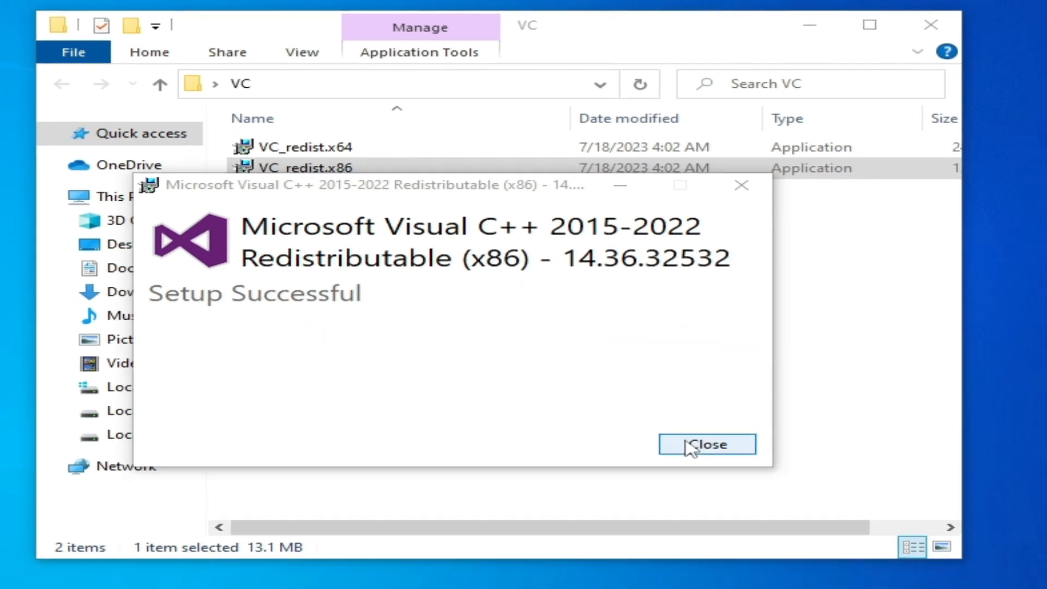
click(707, 444)
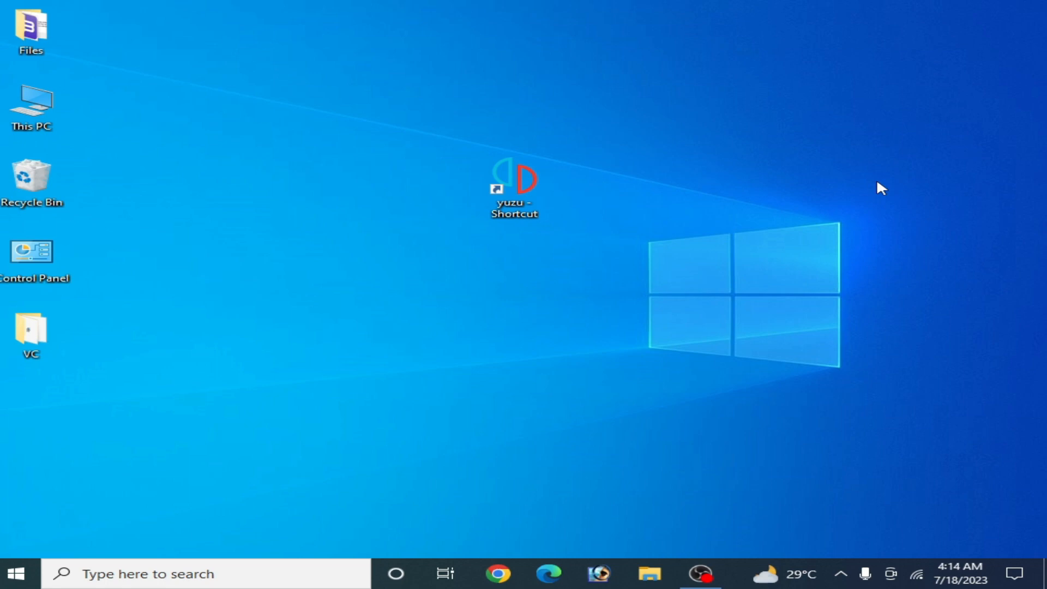
mouse_move(646, 233)
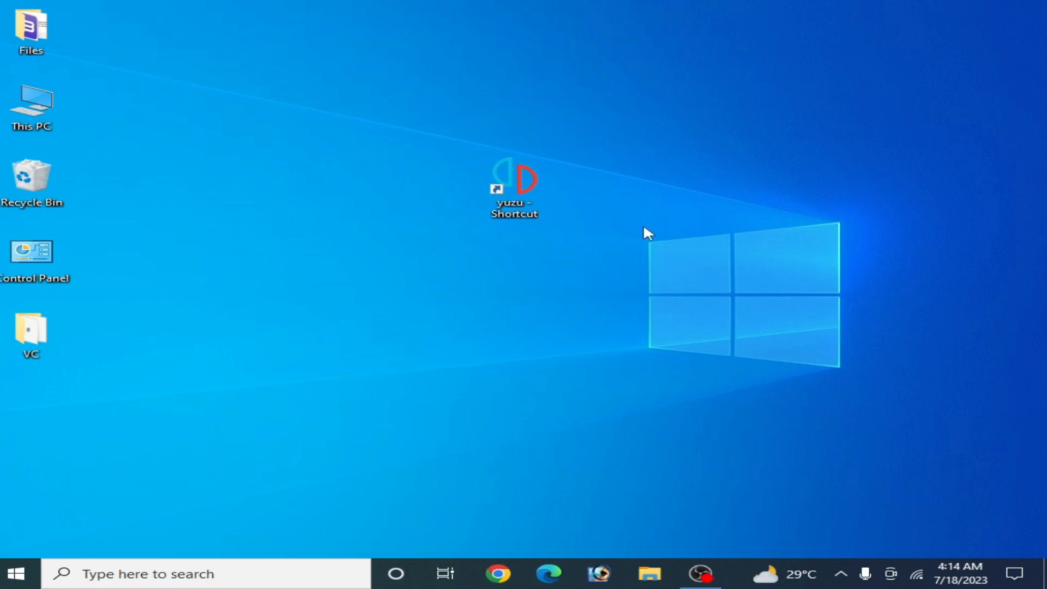
mouse_move(621, 271)
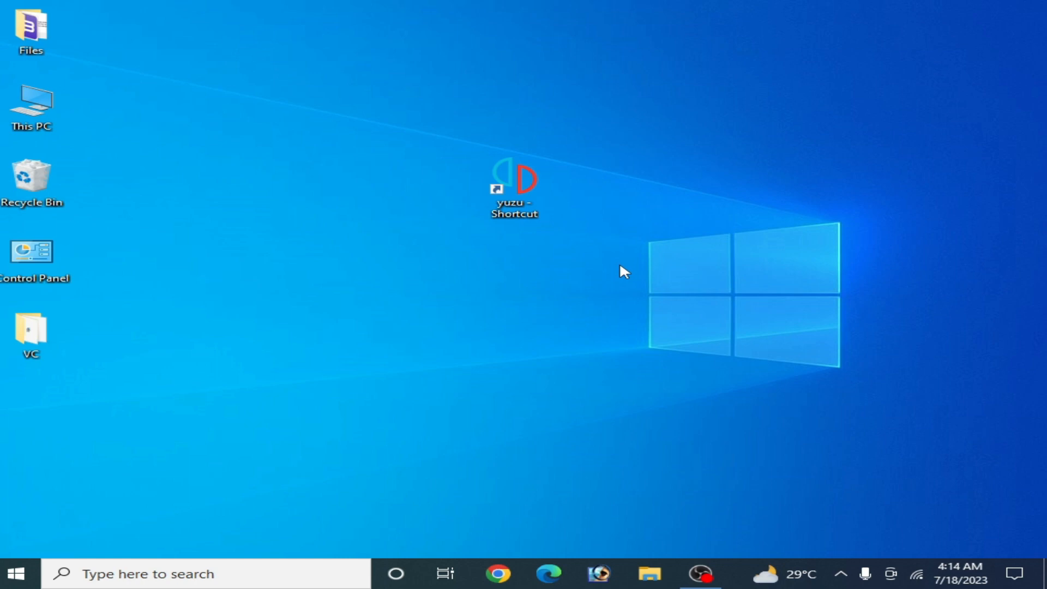
mouse_move(601, 274)
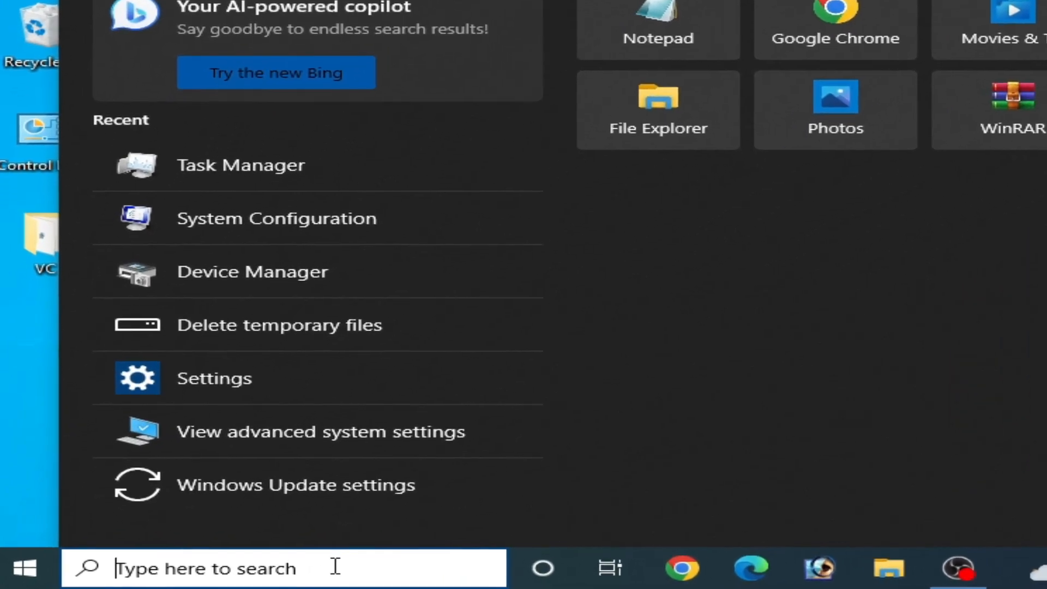
Search 'windows update settings' from Start, open Windows Update, and check for updates
text(winRAR)
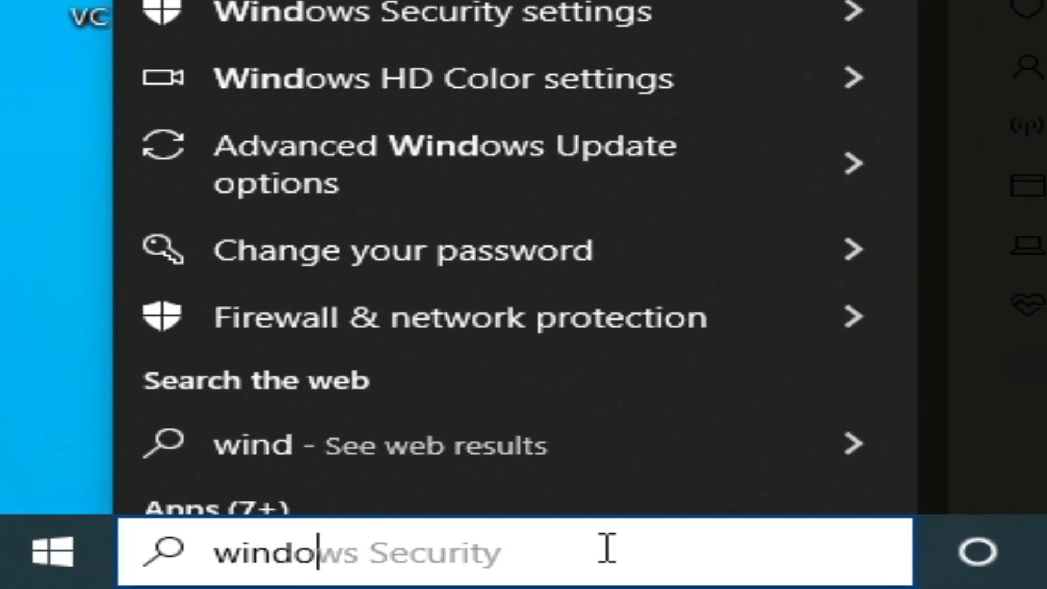
text(windows update settings)
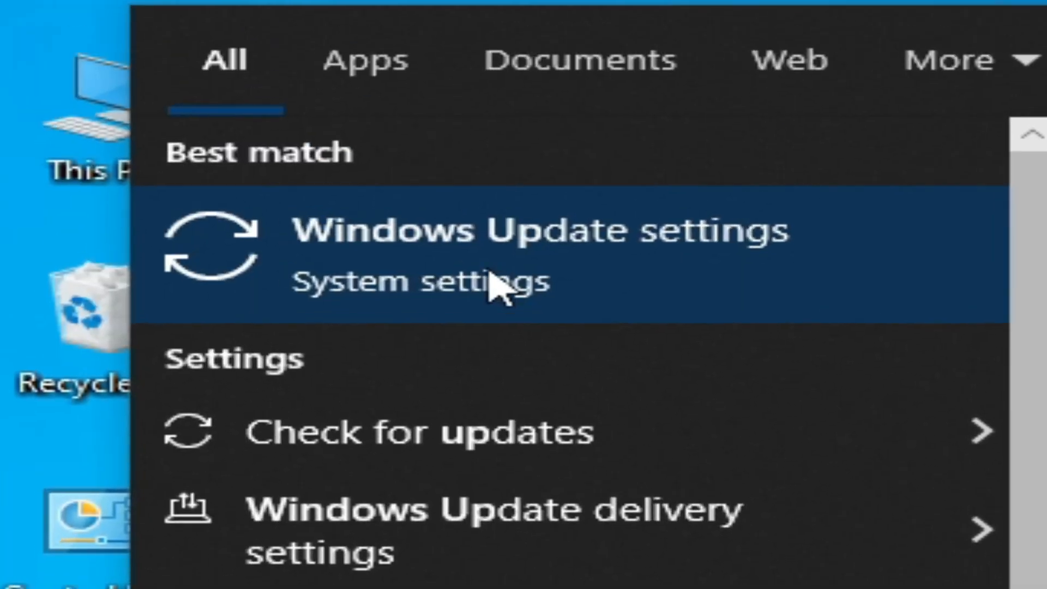
click(521, 247)
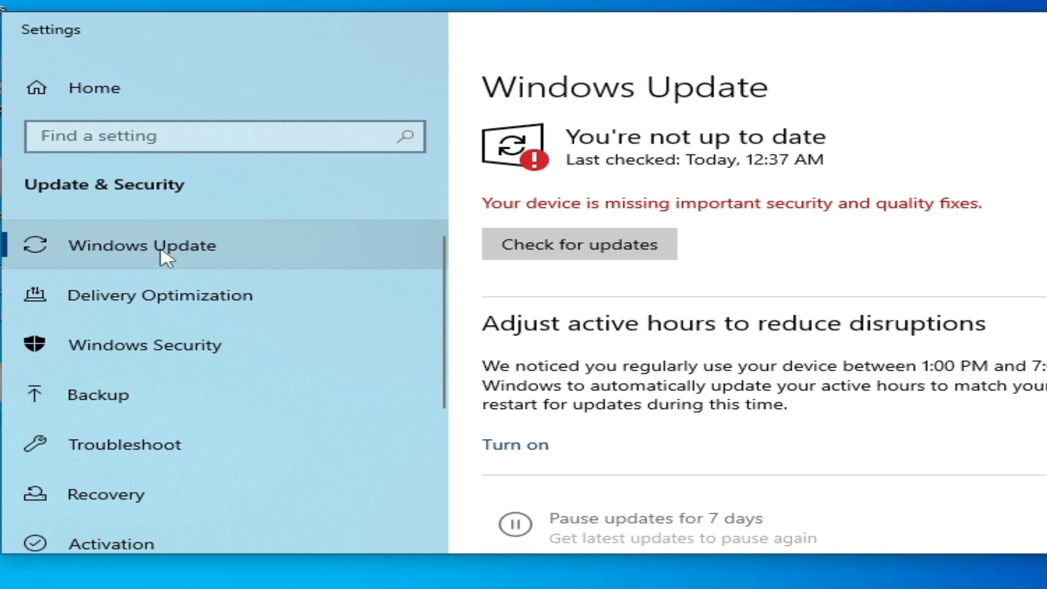
click(578, 244)
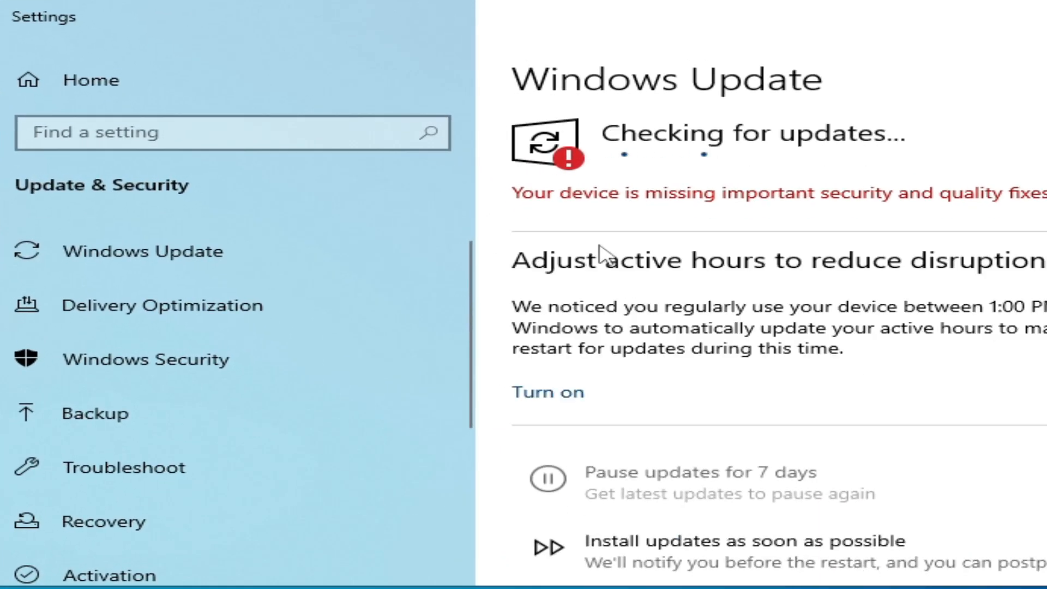
mouse_move(848, 294)
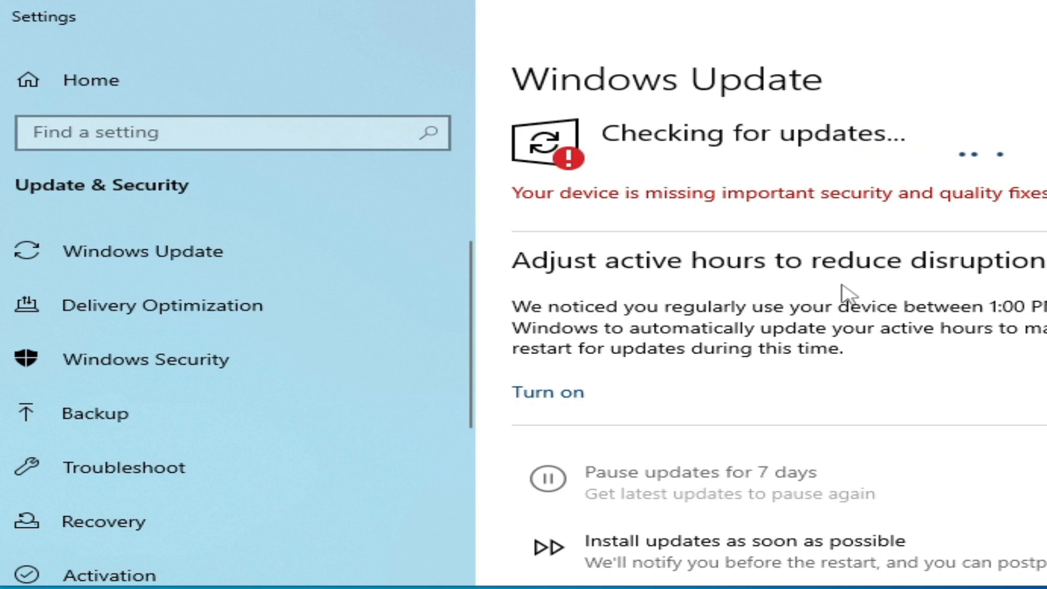